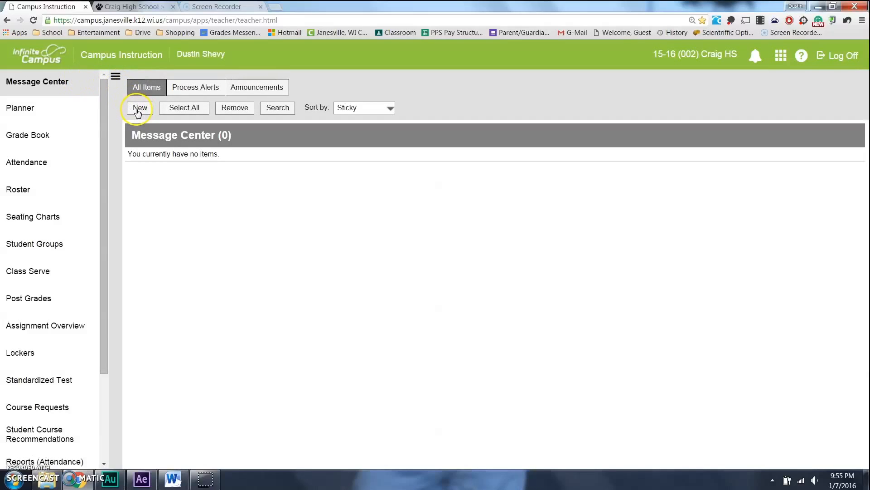
- Start a new message of type Grades Message and load its default grades wording
{"action": "left_click", "coordinate": [140, 108]}
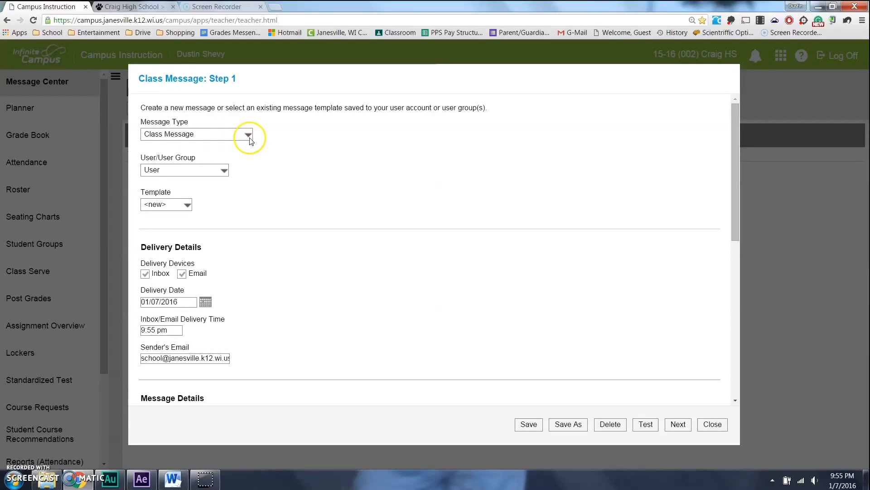
{"action": "left_click", "coordinate": [248, 134]}
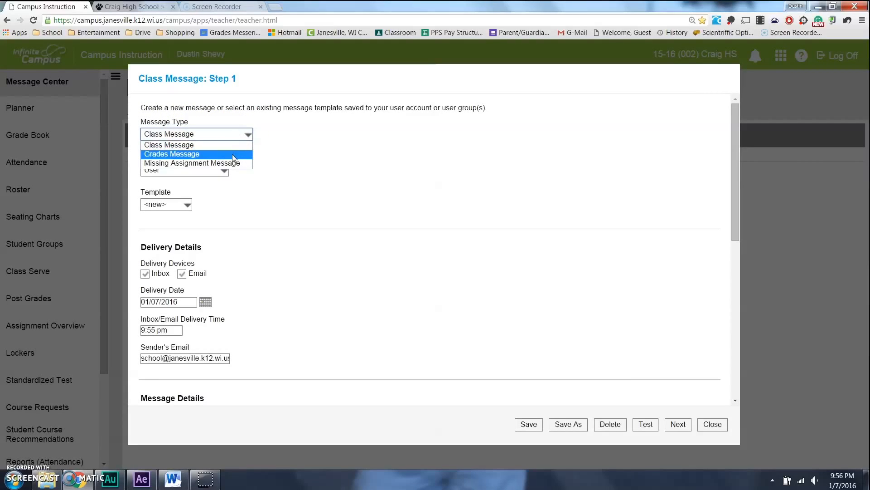
{"action": "left_click", "coordinate": [171, 154]}
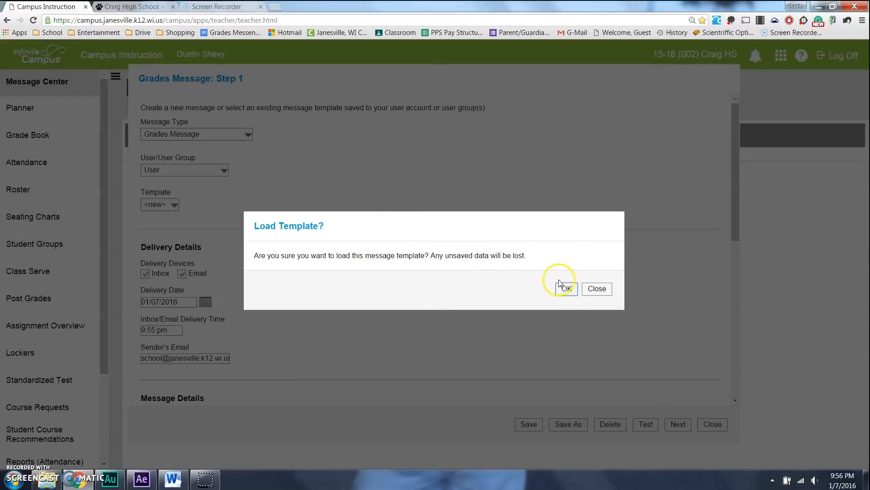
{"action": "left_click", "coordinate": [565, 288]}
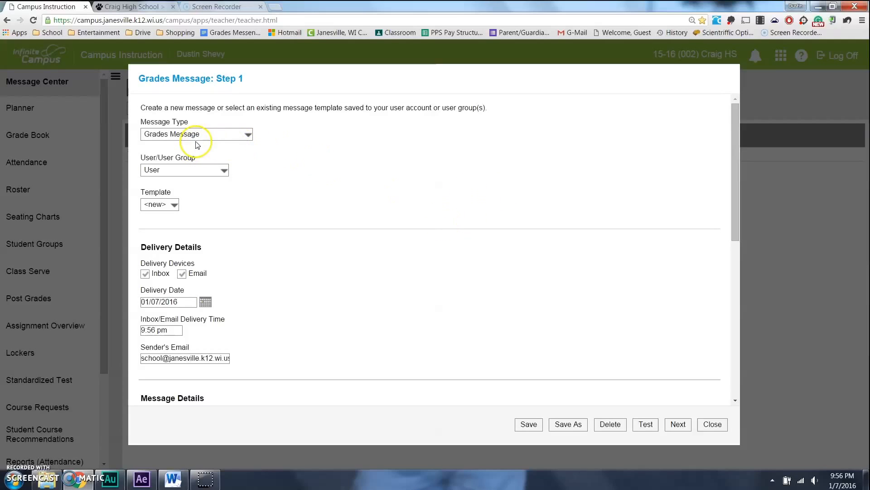
{"action": "scroll", "scroll_direction": "down", "scroll_amount": 3}
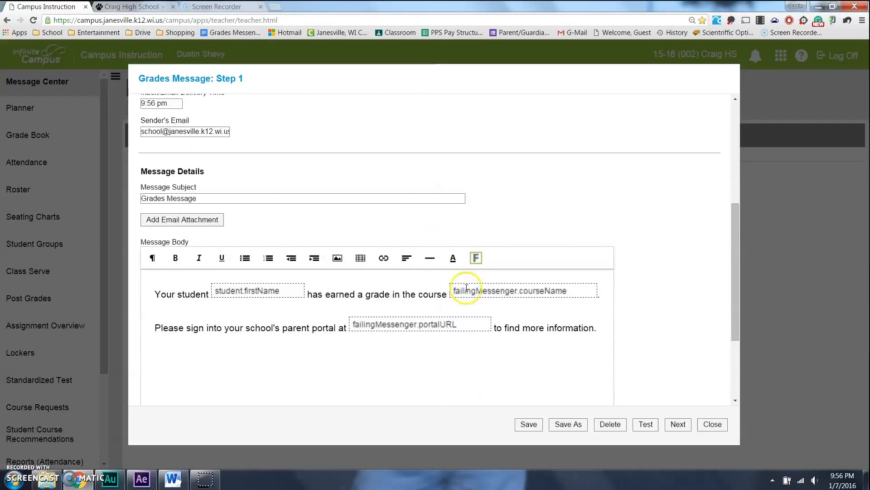
{"action": "scroll", "scroll_direction": "down", "scroll_amount": 3}
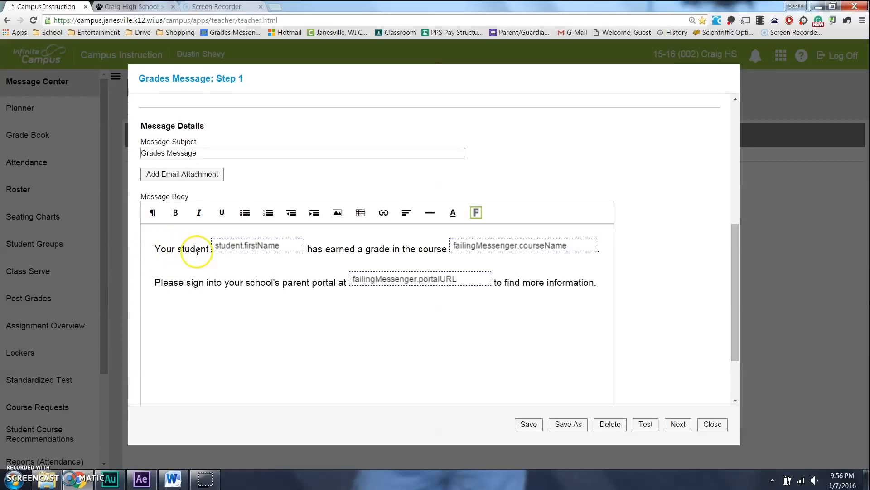
{"action": "mouse_move", "coordinate": [247, 254]}
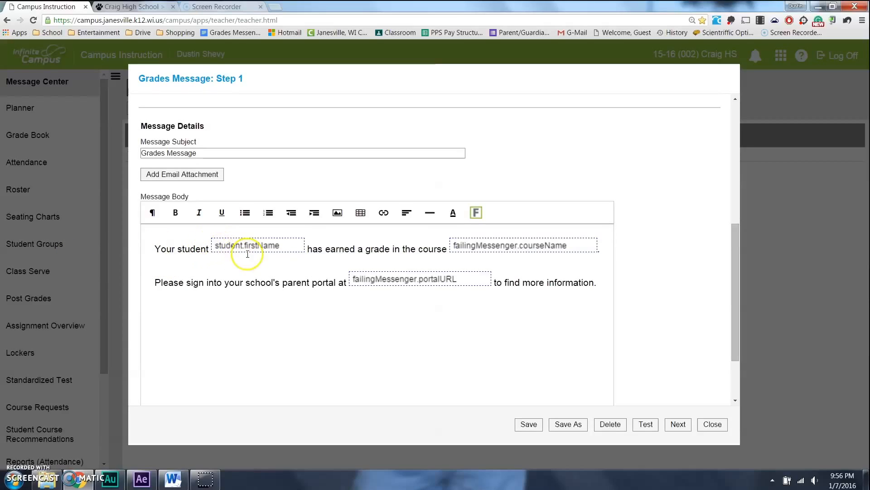
{"action": "mouse_move", "coordinate": [444, 252]}
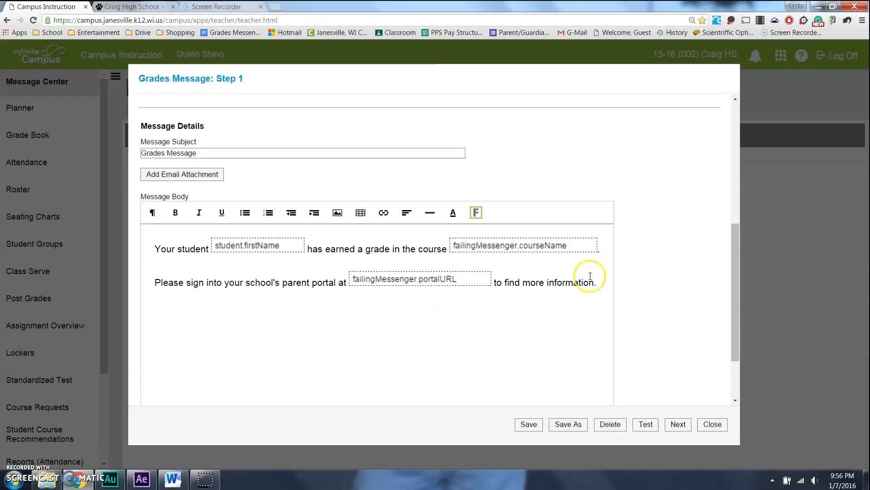
{"action": "mouse_move", "coordinate": [316, 287]}
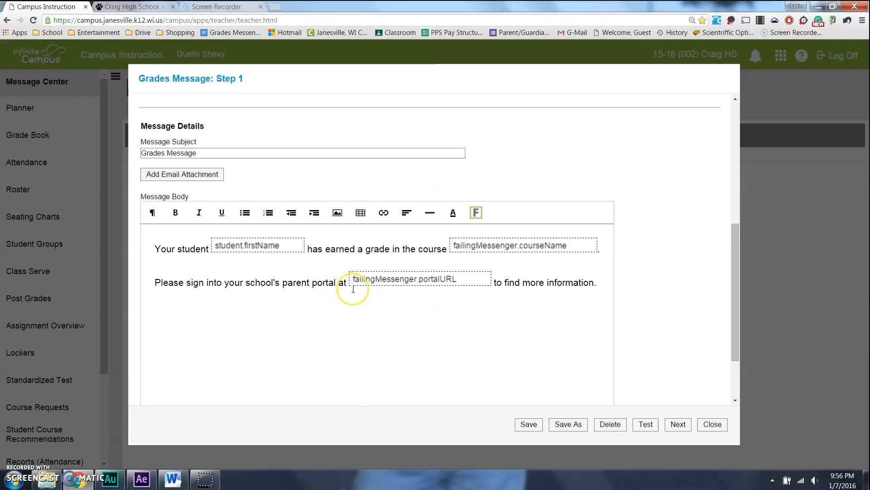
{"action": "mouse_move", "coordinate": [523, 294]}
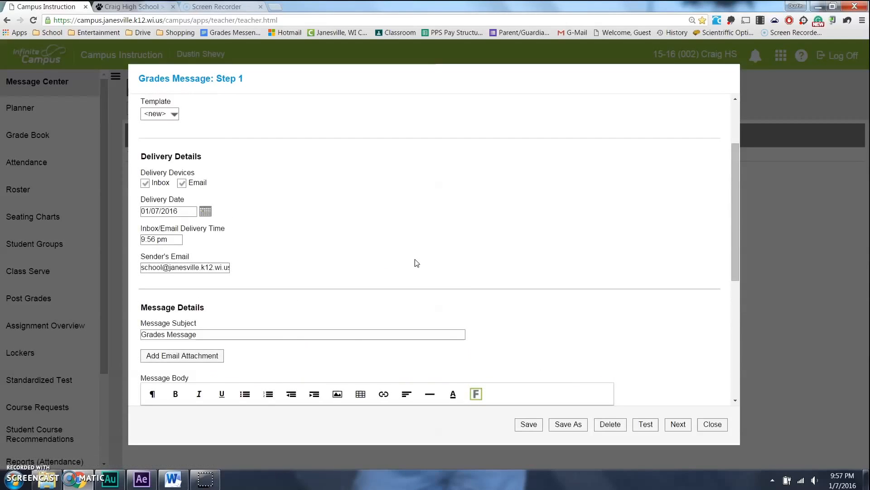
- Set the user group to _HS_Craig* and load the Student Grade Concern template
{"action": "scroll", "scroll_direction": "down", "scroll_amount": 3}
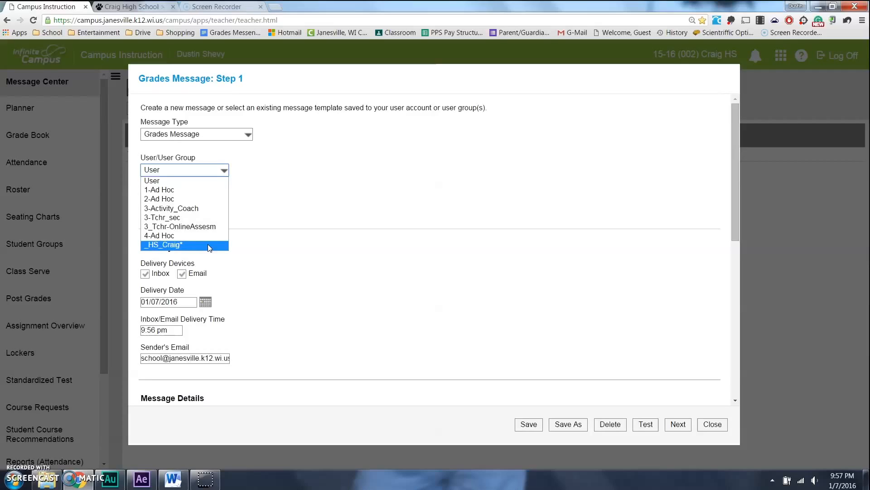
{"action": "left_click", "coordinate": [164, 245]}
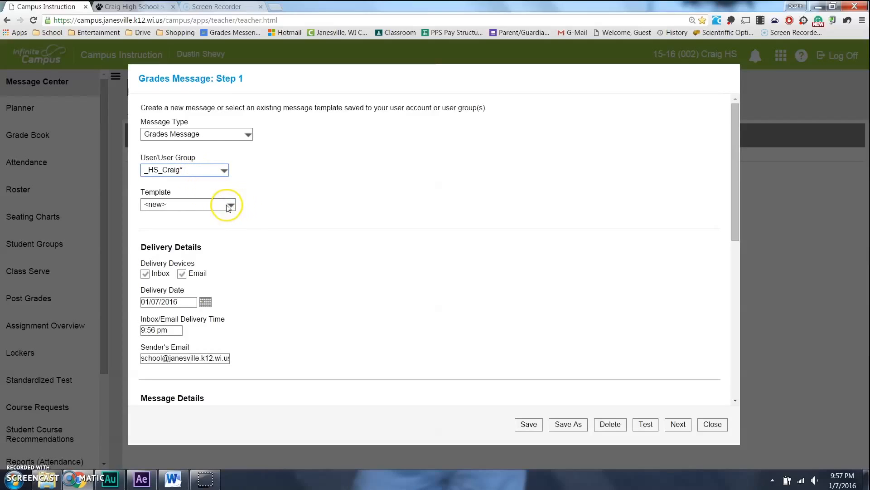
{"action": "left_click", "coordinate": [230, 204]}
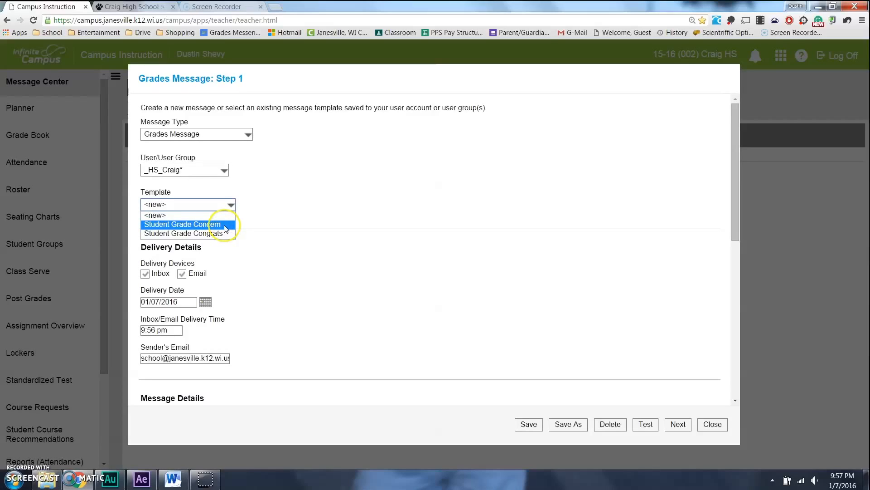
{"action": "mouse_move", "coordinate": [188, 233]}
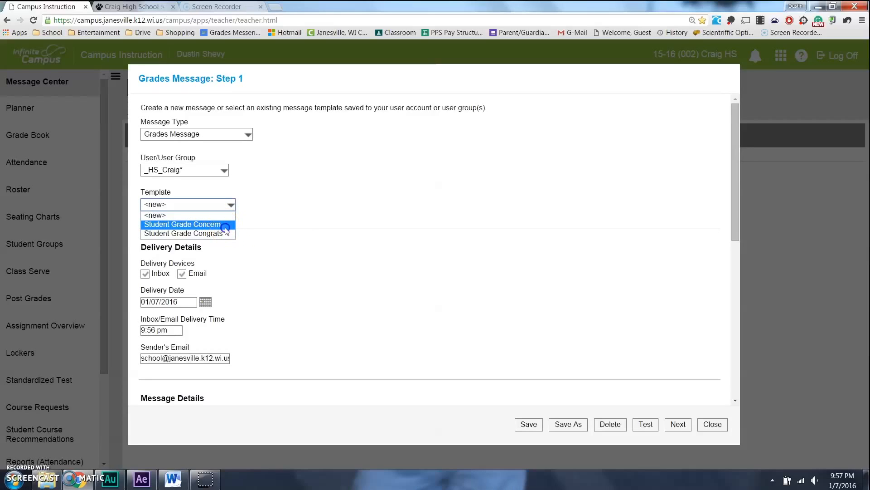
{"action": "left_click", "coordinate": [181, 224]}
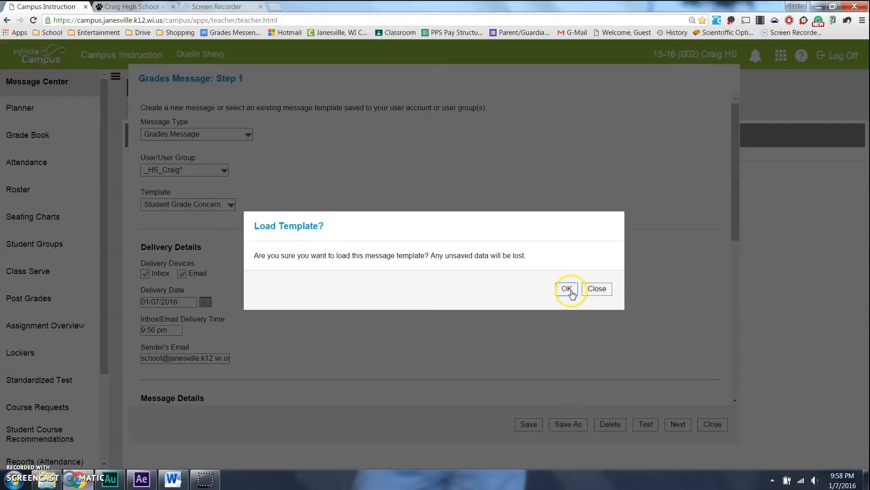
{"action": "left_click", "coordinate": [566, 288]}
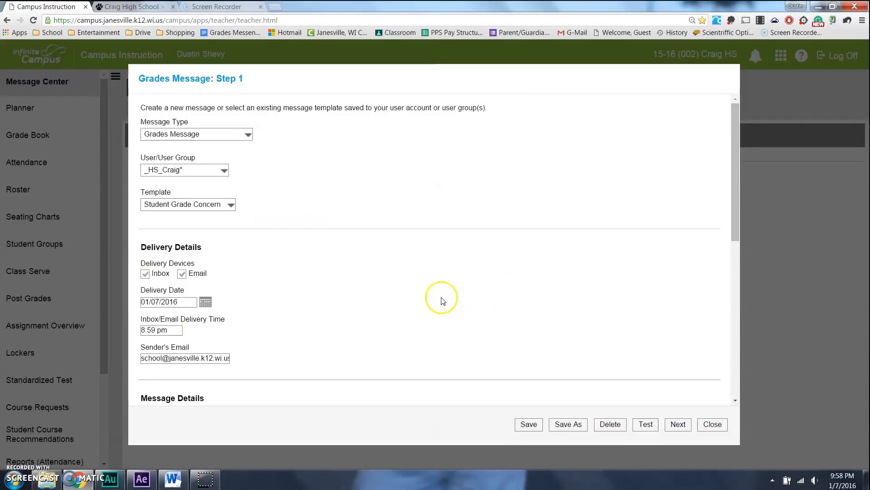
{"action": "scroll", "scroll_direction": "down", "scroll_amount": 3}
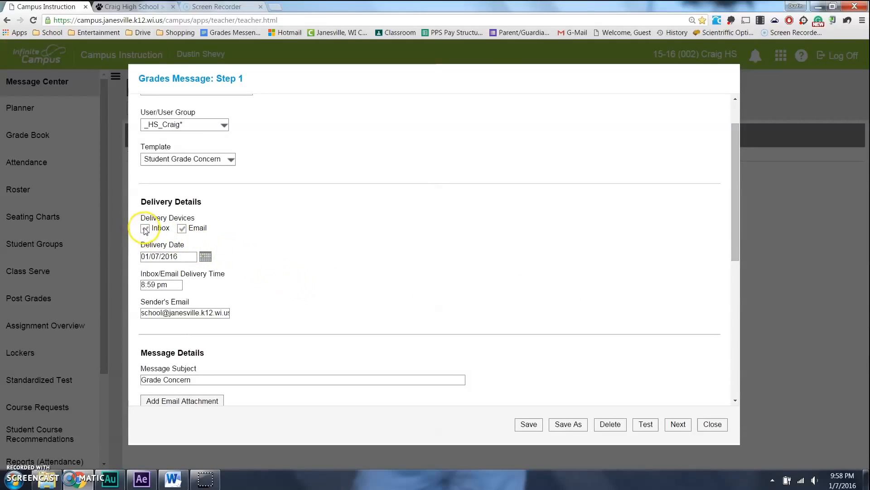
- Keep inbox delivery on and replace the generic sender email with the teacher's address
{"action": "left_click", "coordinate": [146, 228]}
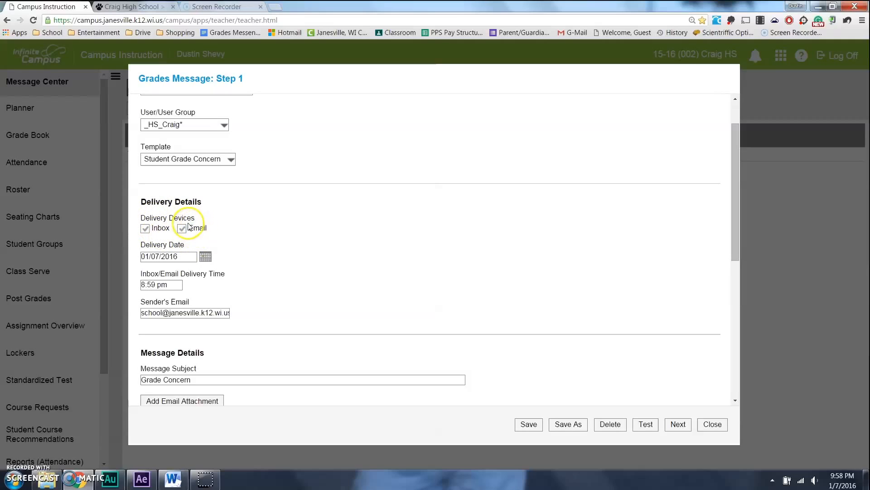
{"action": "mouse_move", "coordinate": [189, 243]}
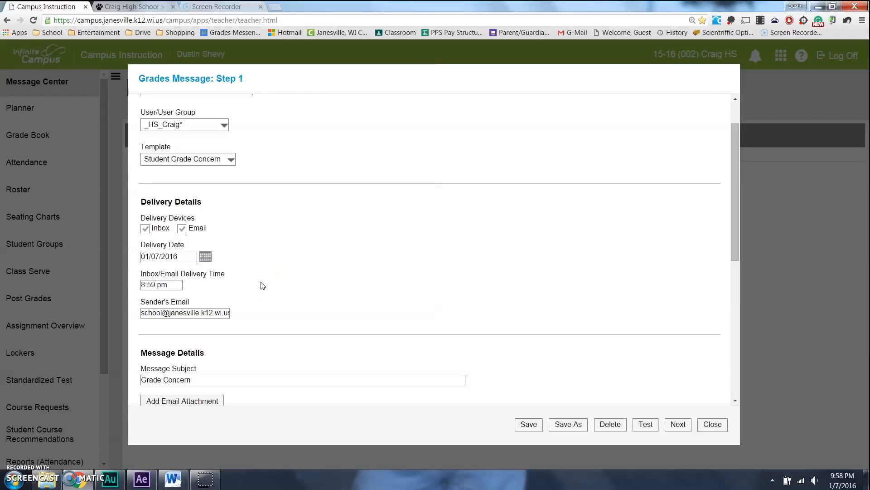
{"action": "left_click", "coordinate": [185, 313]}
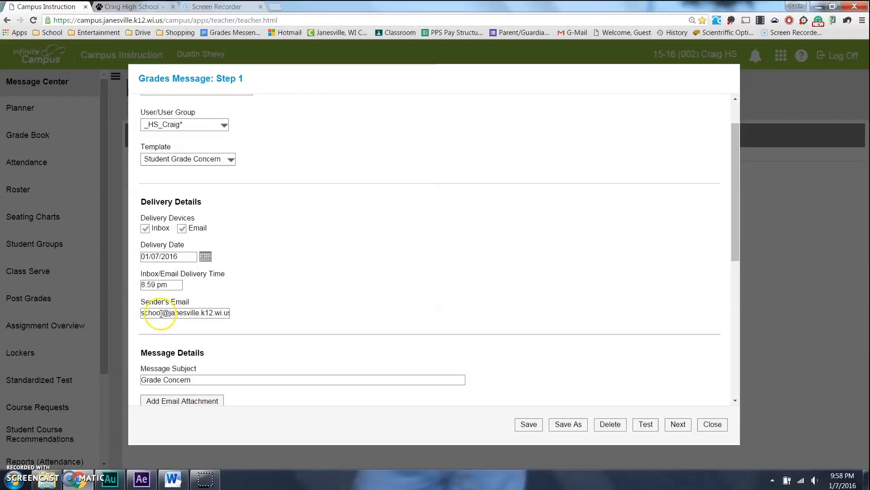
{"action": "double_click", "coordinate": [150, 312]}
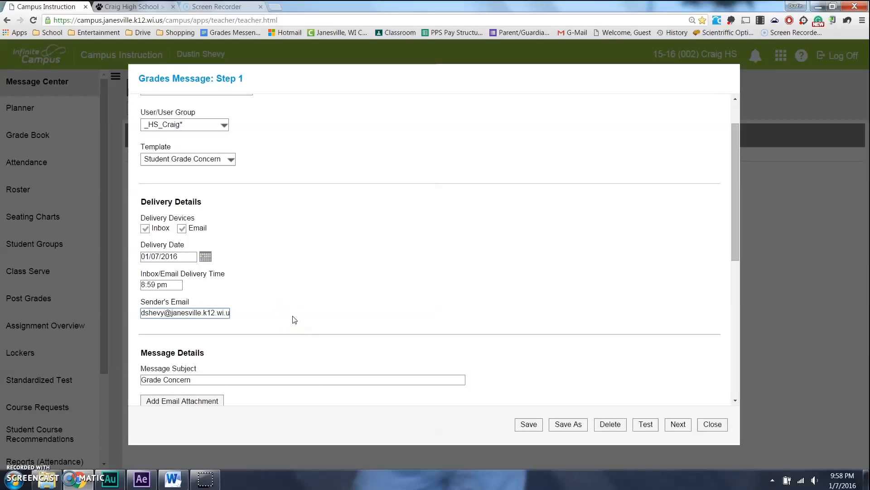
{"action": "scroll", "scroll_direction": "down", "scroll_amount": 3}
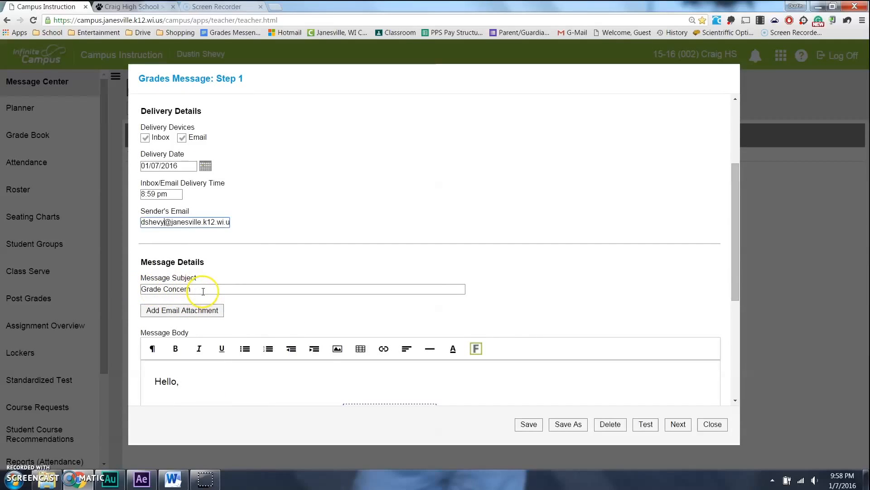
{"action": "scroll", "scroll_direction": "down", "scroll_amount": 3}
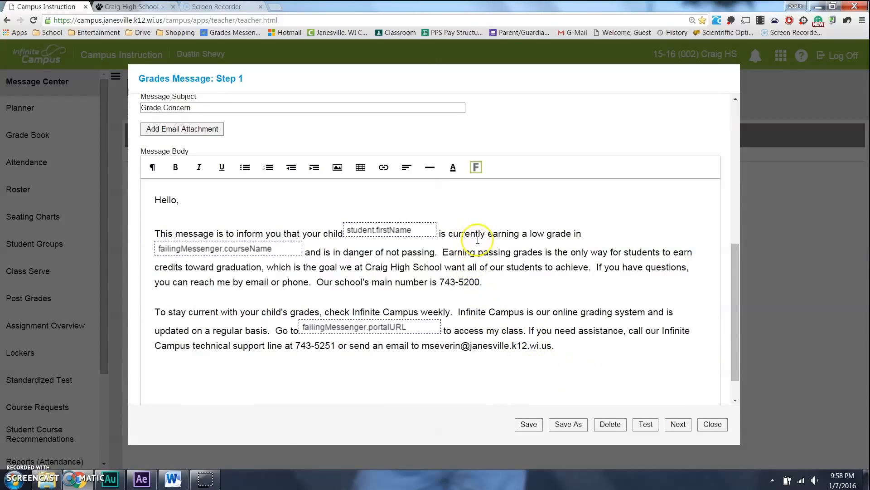
{"action": "double_click", "coordinate": [536, 233]}
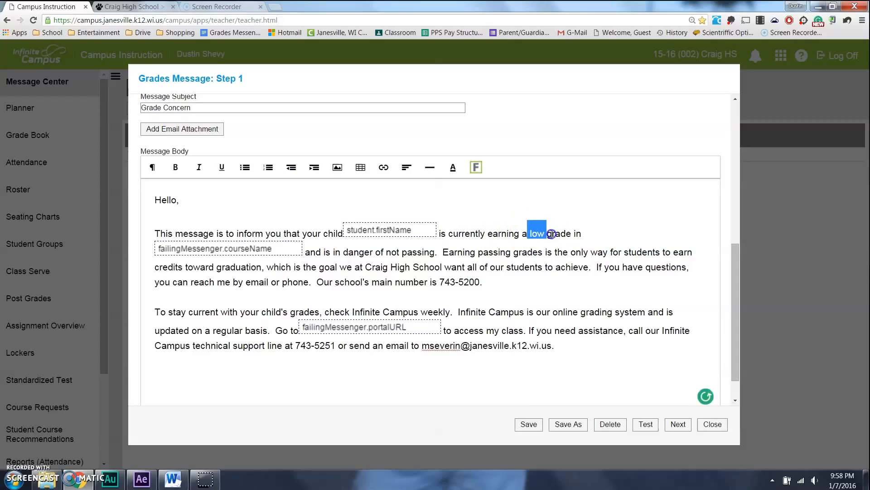
{"action": "left_click_drag", "start_coordinate": [536, 233], "coordinate": [565, 232]}
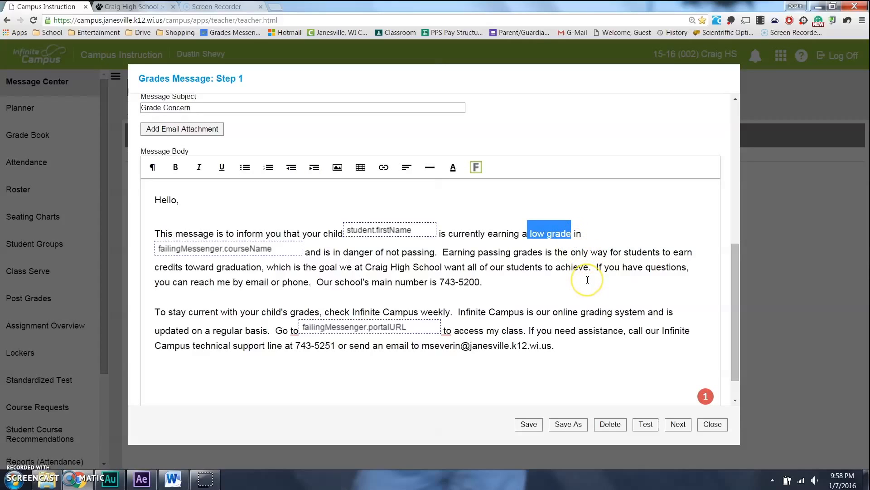
{"action": "mouse_move", "coordinate": [599, 301]}
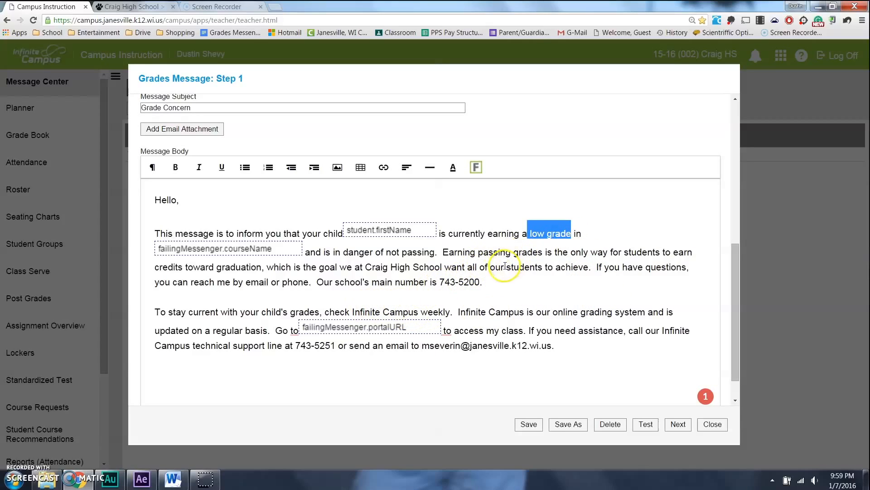
{"action": "left_click", "coordinate": [486, 282]}
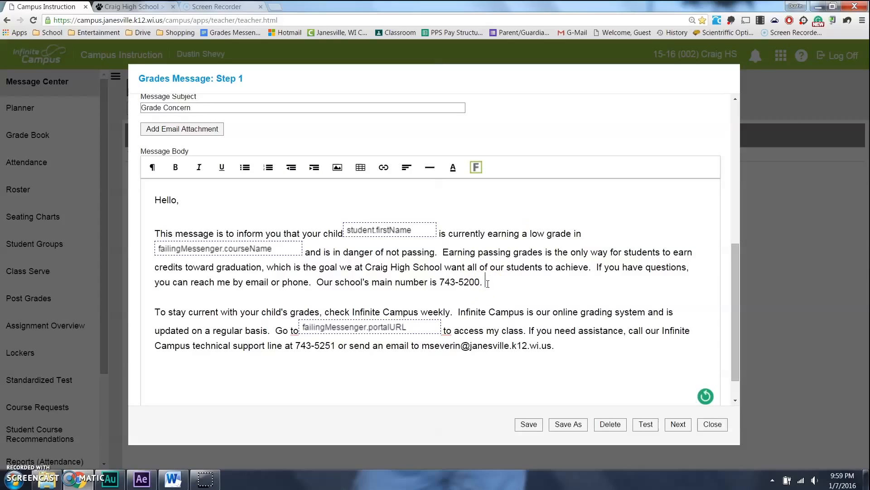
{"action": "type", "text": "htsf"}
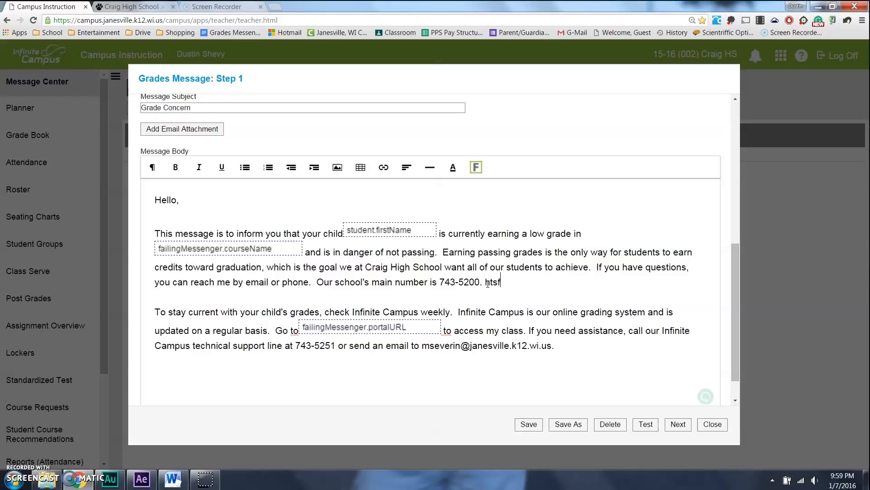
{"action": "key", "text": "Backspace"}
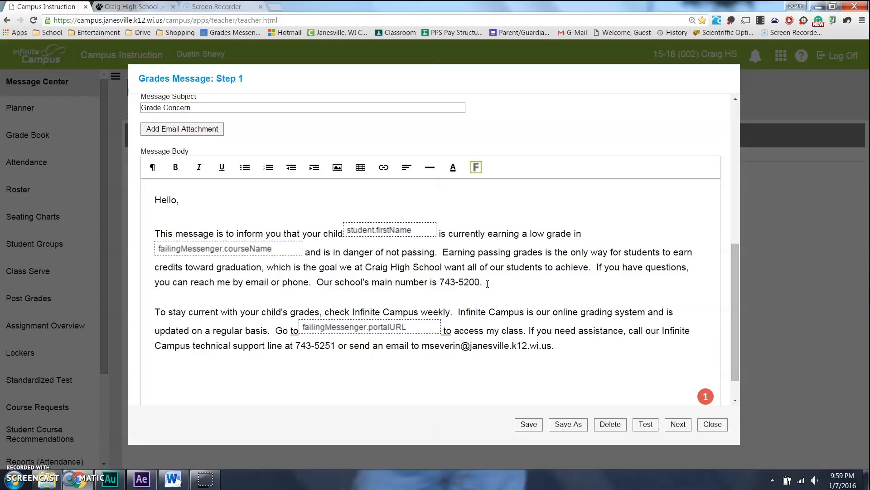
{"action": "left_click", "coordinate": [484, 282]}
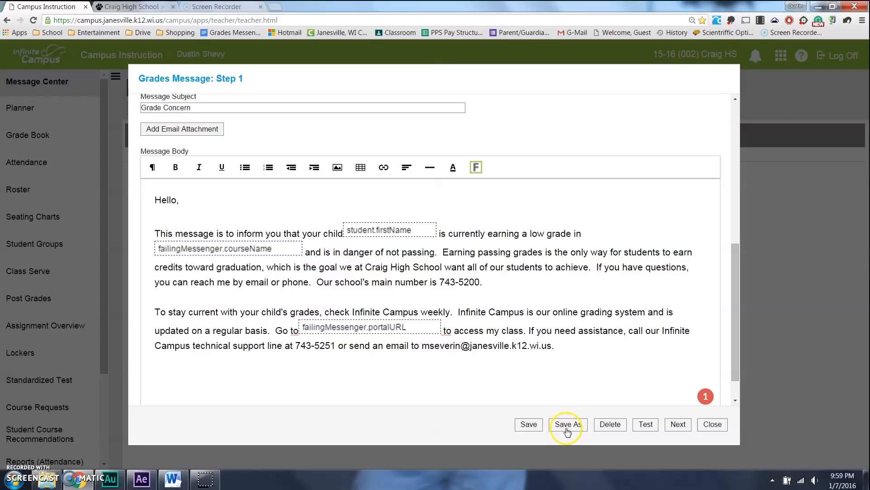
{"action": "left_click", "coordinate": [566, 425]}
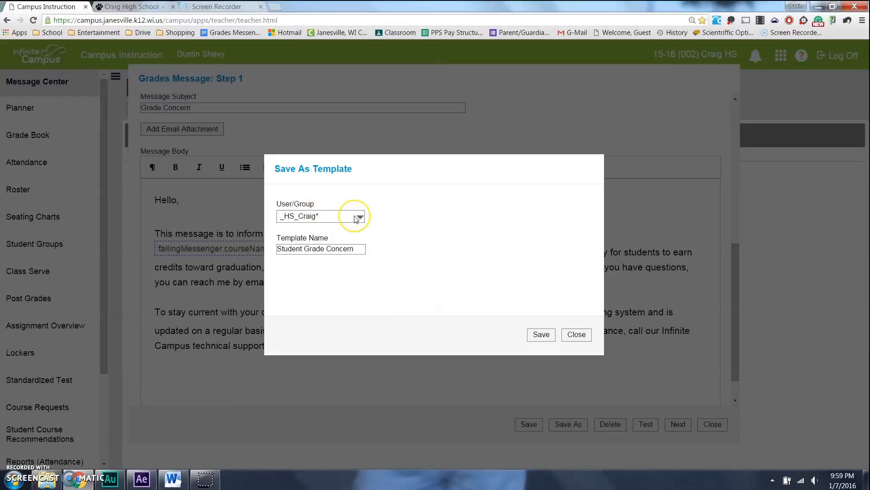
- Save the message as template 'Student Grade Concern' owned by the _HS_Craig* group
{"action": "left_click", "coordinate": [359, 216]}
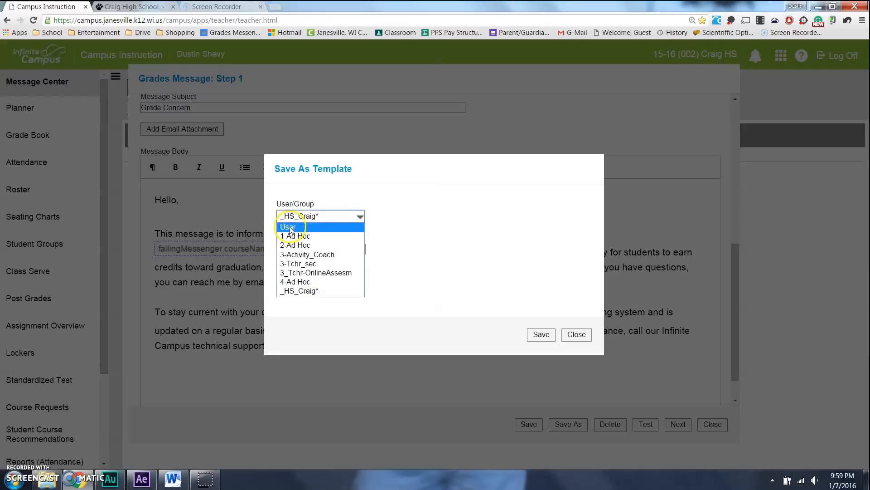
{"action": "left_click", "coordinate": [287, 227]}
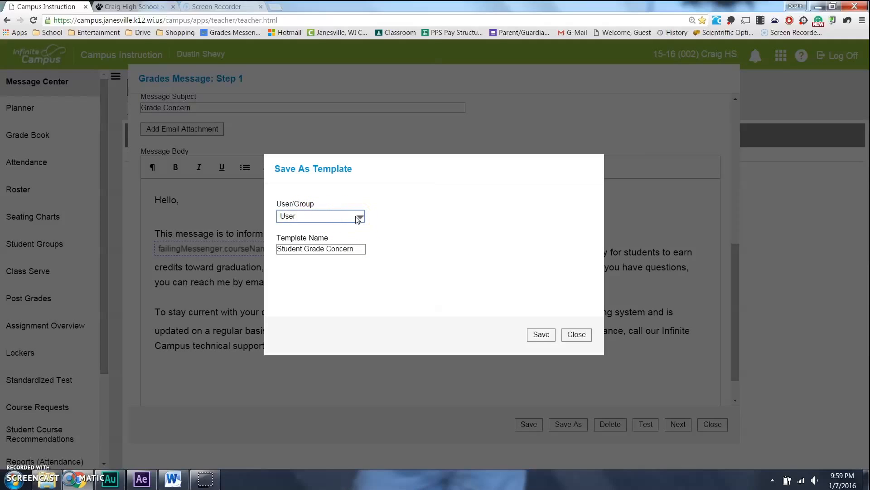
{"action": "left_click", "coordinate": [359, 216]}
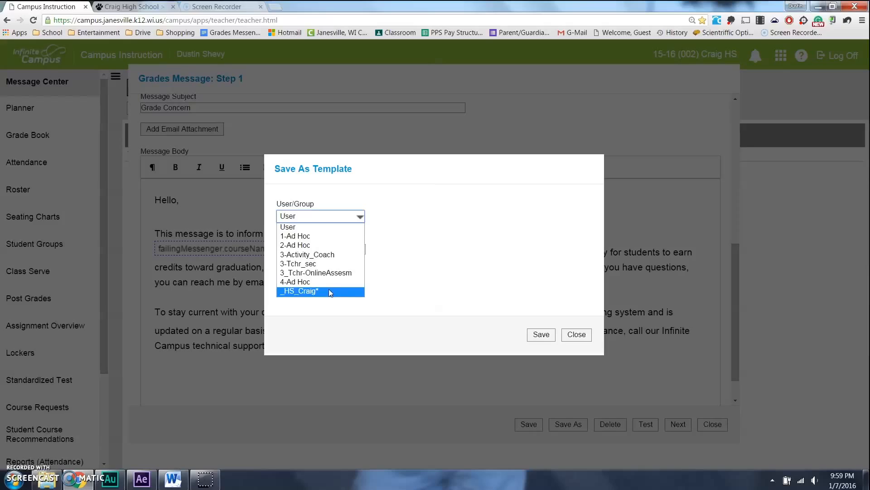
{"action": "left_click", "coordinate": [299, 291]}
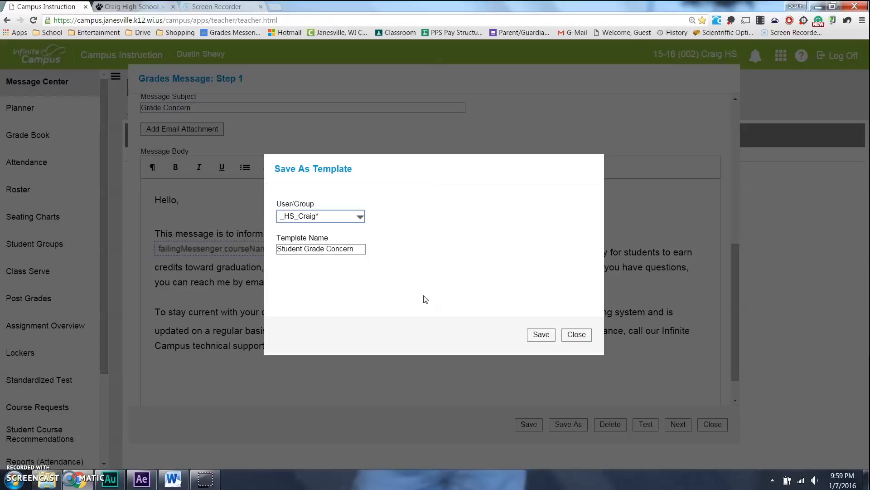
{"action": "left_click", "coordinate": [575, 335]}
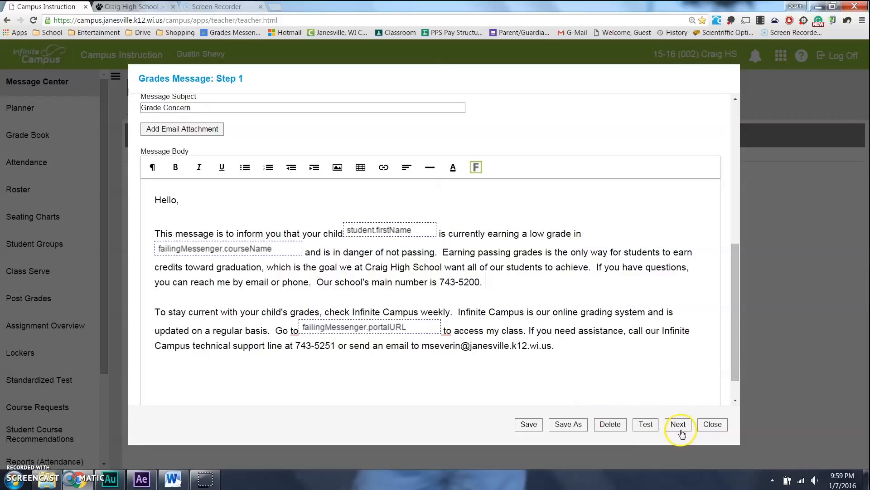
- Move to Step 2 and select the Term T2 Geometry section 852221-91
{"action": "left_click", "coordinate": [677, 424]}
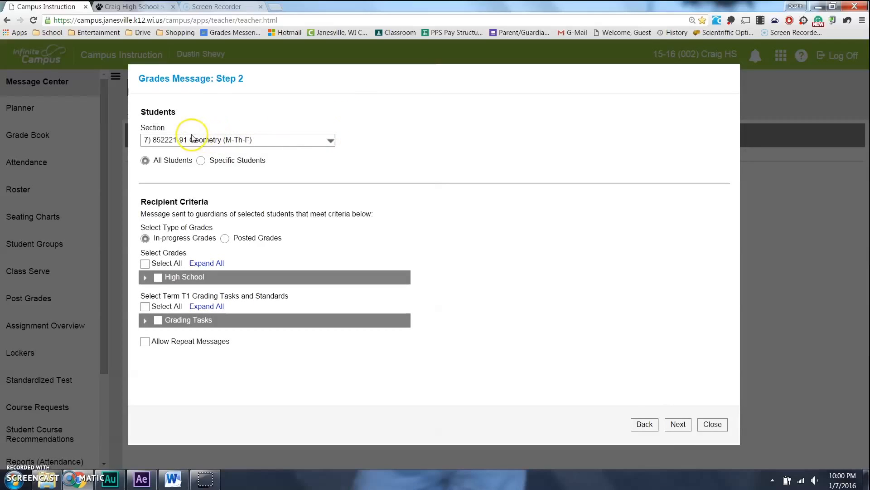
{"action": "mouse_move", "coordinate": [272, 143]}
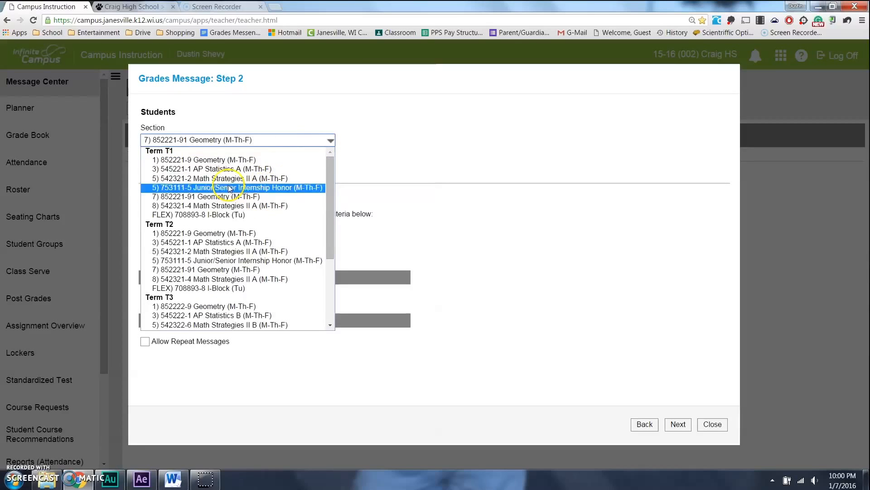
{"action": "mouse_move", "coordinate": [203, 160]}
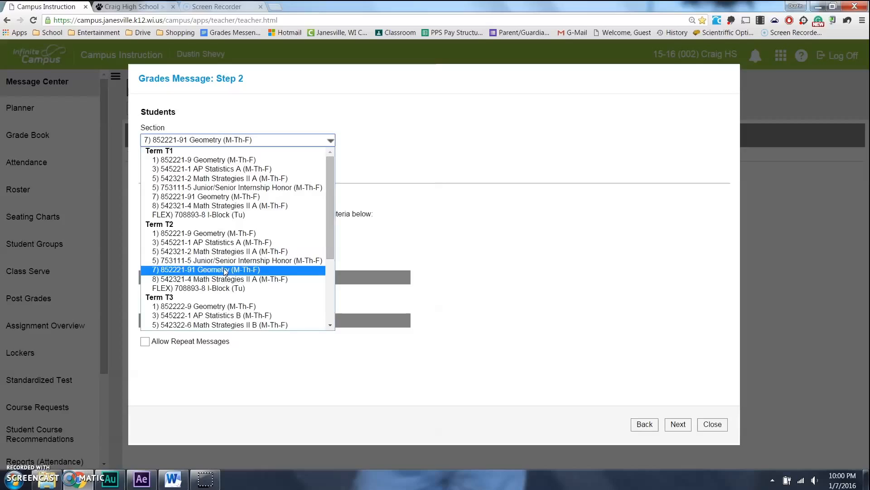
{"action": "left_click", "coordinate": [205, 269]}
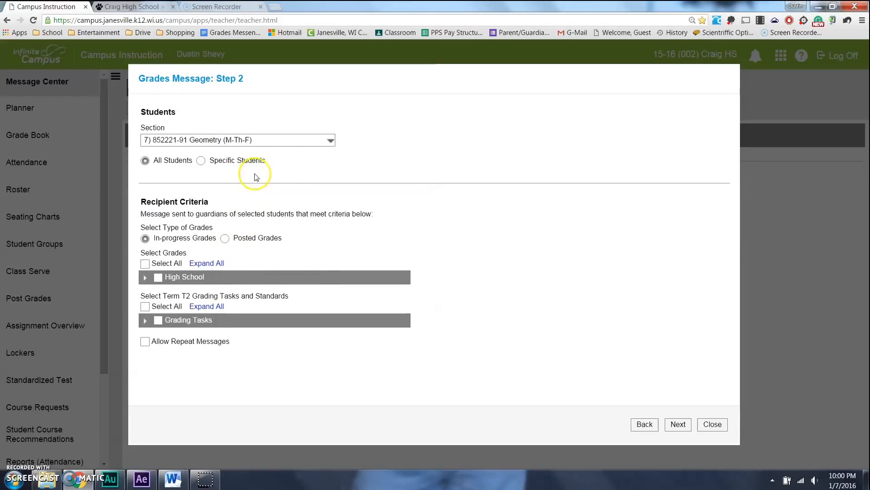
{"action": "mouse_move", "coordinate": [309, 164]}
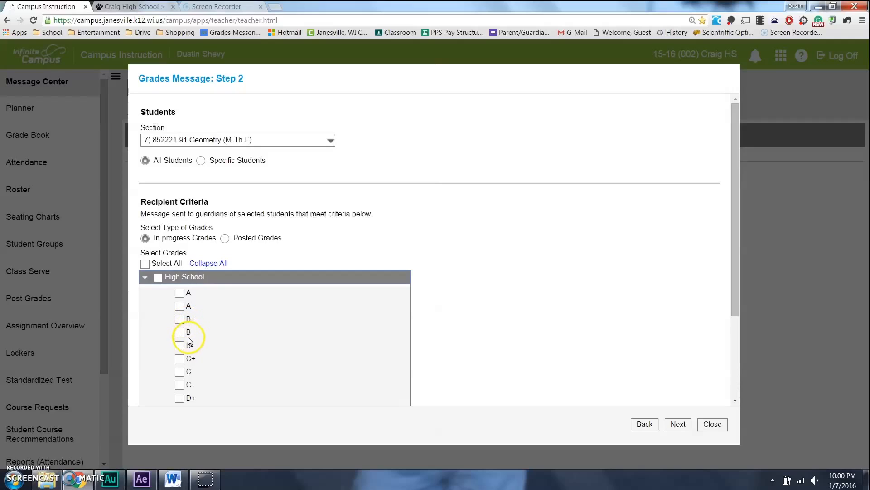
- Tick the D-, D and D+ High School grades alongside F as criteria
{"action": "scroll", "scroll_direction": "down", "scroll_amount": 3}
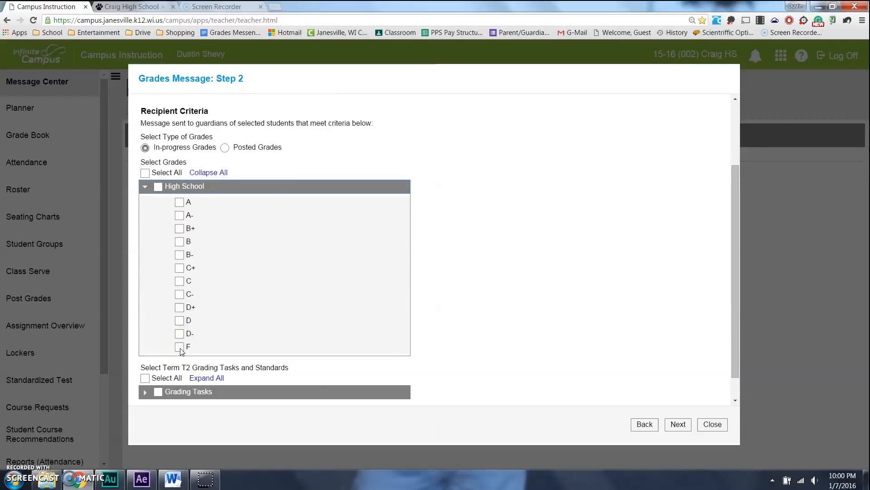
{"action": "left_click", "coordinate": [180, 346]}
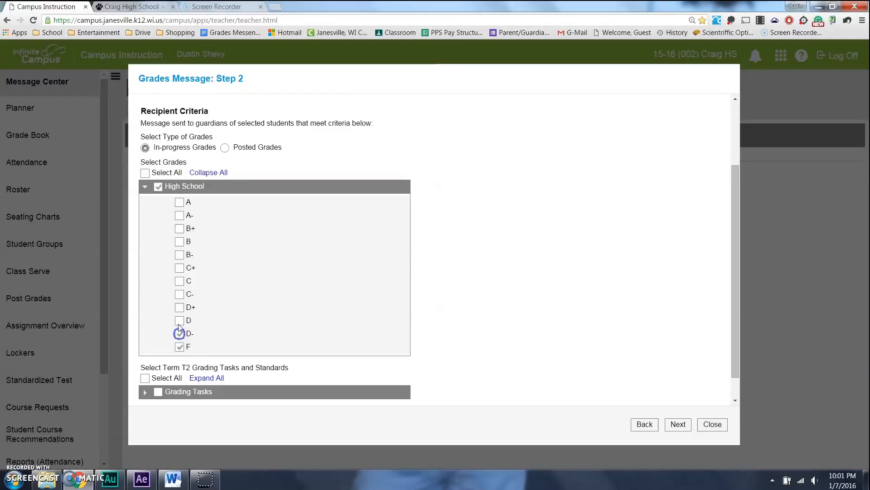
{"action": "left_click", "coordinate": [180, 320]}
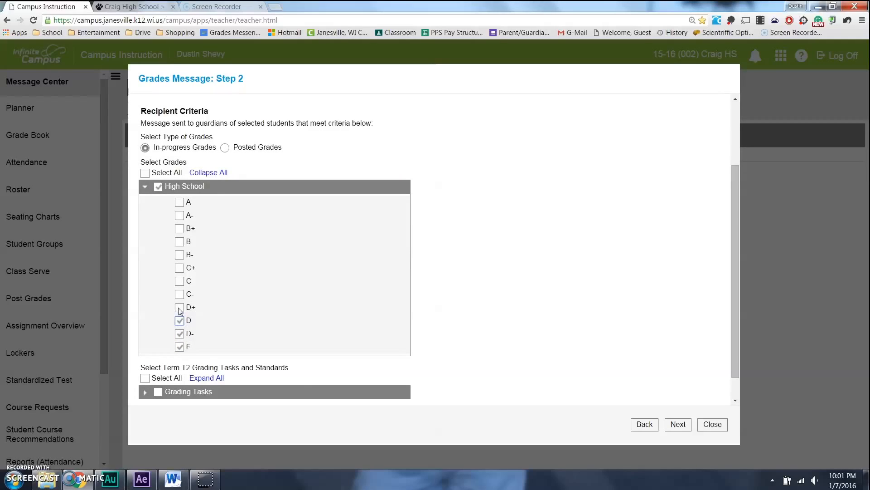
{"action": "left_click", "coordinate": [180, 307]}
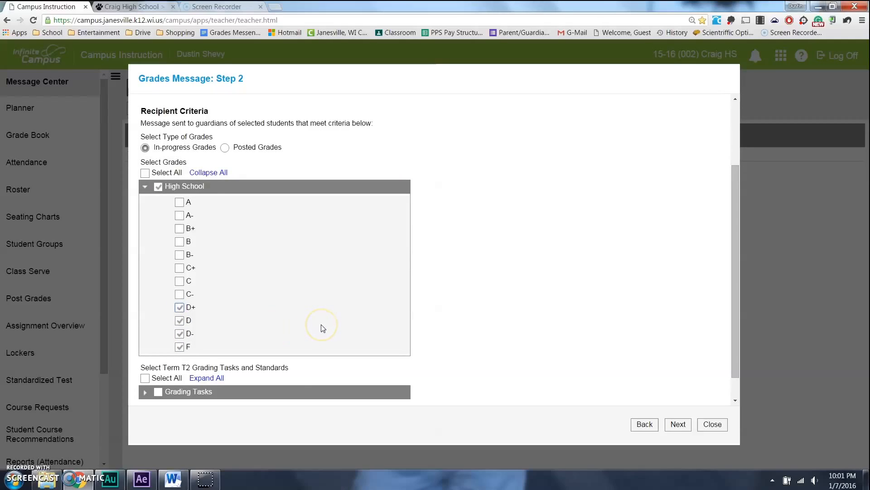
{"action": "mouse_move", "coordinate": [323, 328]}
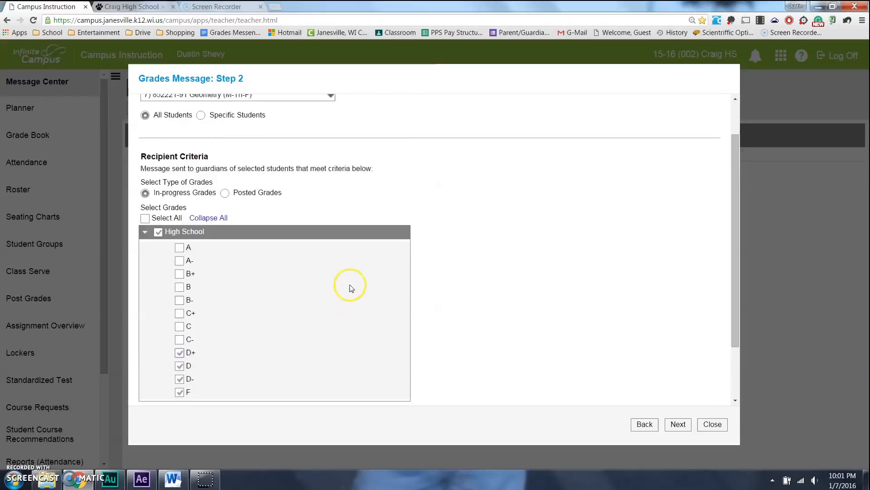
{"action": "scroll", "scroll_direction": "down", "scroll_amount": 3}
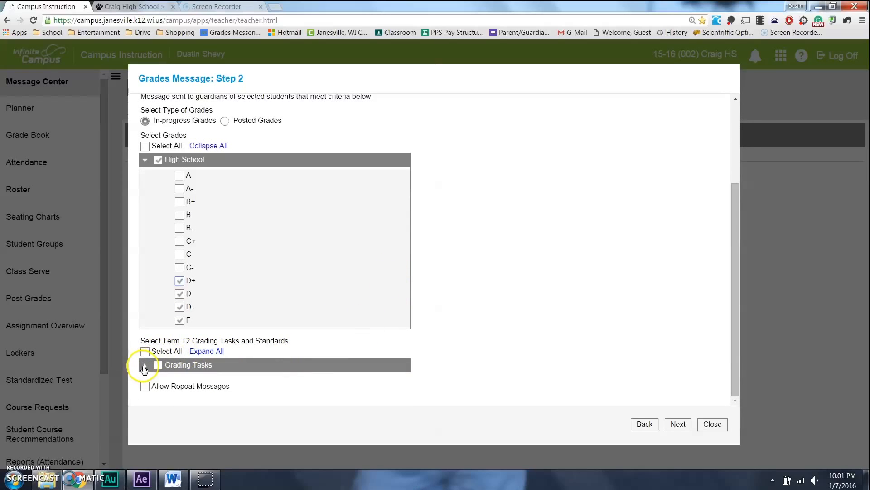
- Use the Semester Grade task, allow repeat messages, and continue to Step 3
{"action": "left_click", "coordinate": [145, 365]}
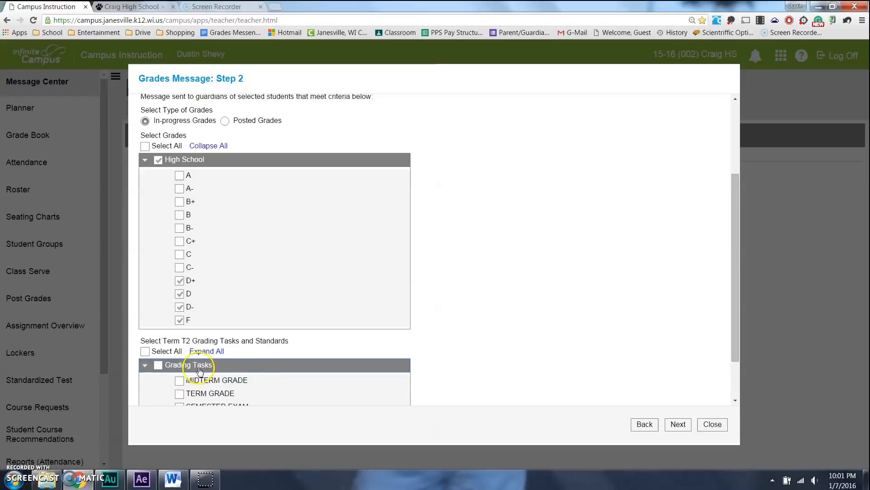
{"action": "scroll", "scroll_direction": "down", "scroll_amount": 3}
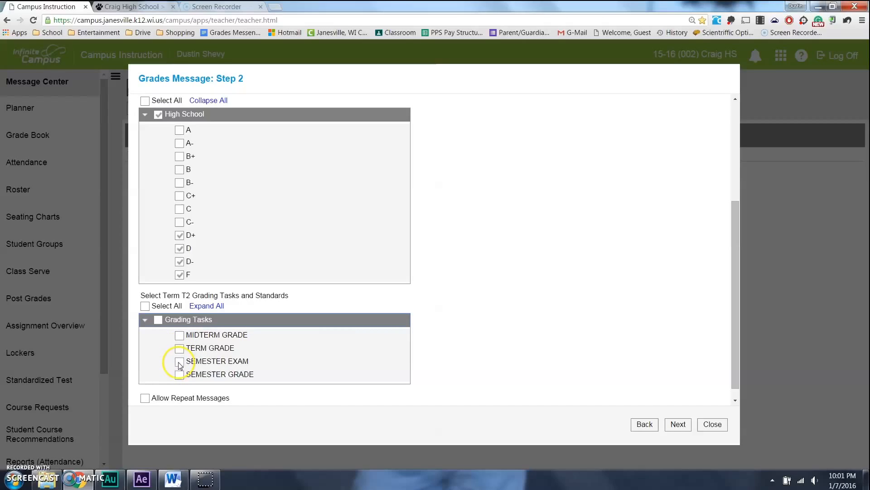
{"action": "left_click", "coordinate": [179, 374]}
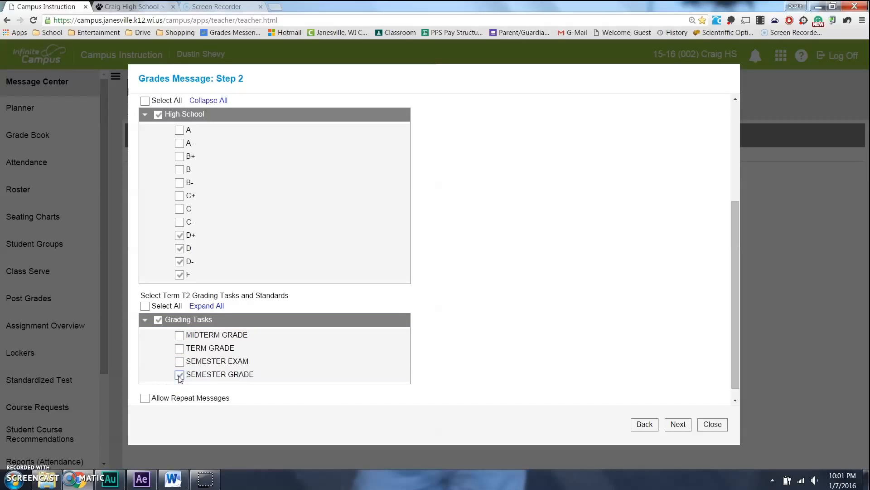
{"action": "left_click", "coordinate": [180, 373]}
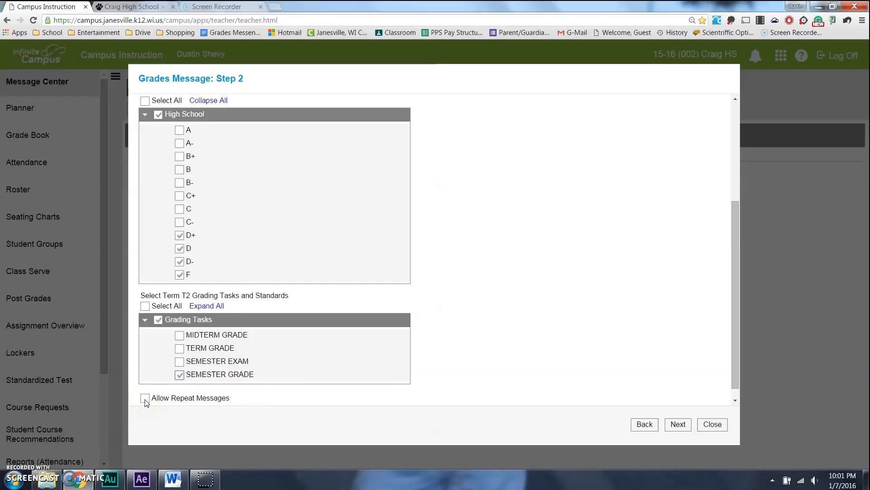
{"action": "left_click", "coordinate": [145, 398]}
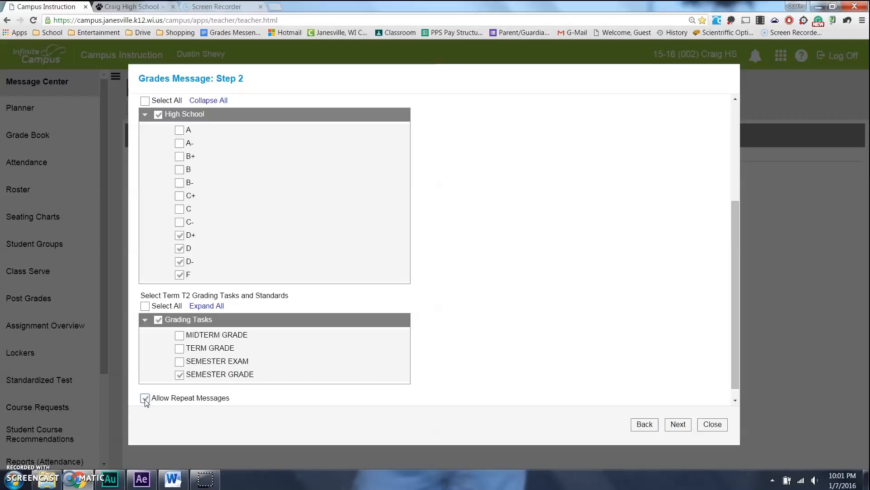
{"action": "left_click", "coordinate": [145, 398]}
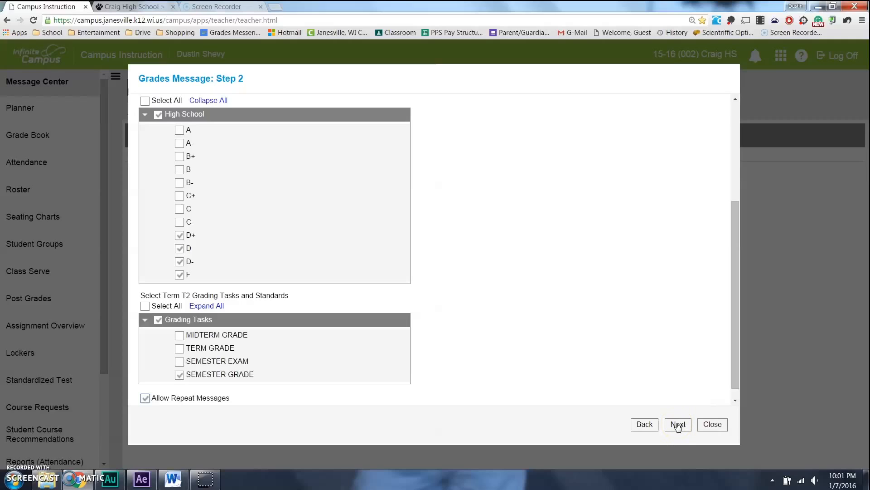
{"action": "left_click", "coordinate": [677, 425]}
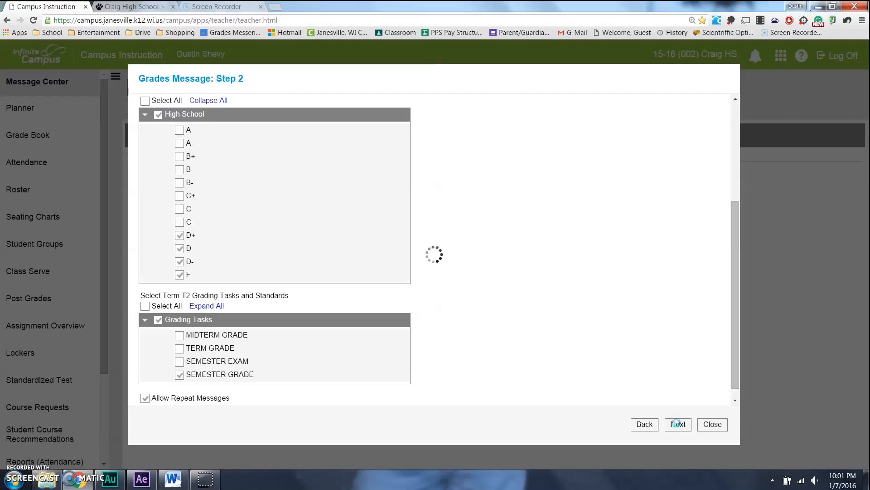
- Check the 13-recipient delivery summary and open the recipient review list
{"action": "left_click", "coordinate": [678, 424]}
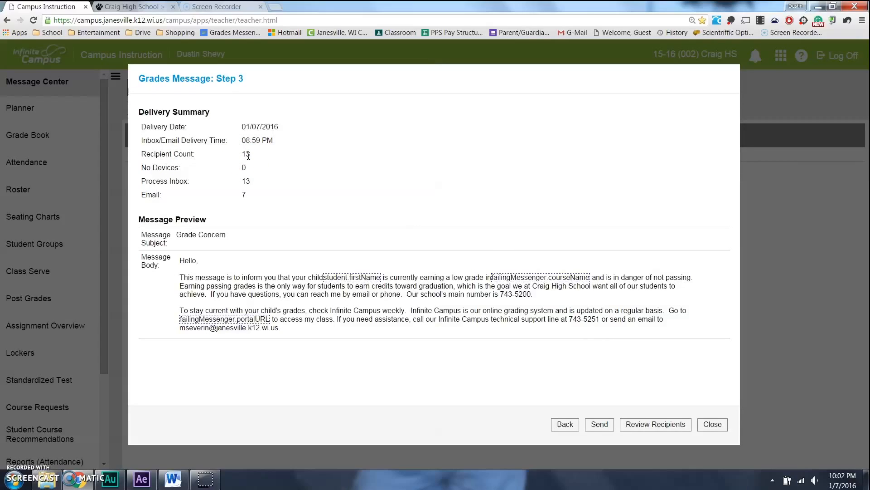
{"action": "mouse_move", "coordinate": [333, 213]}
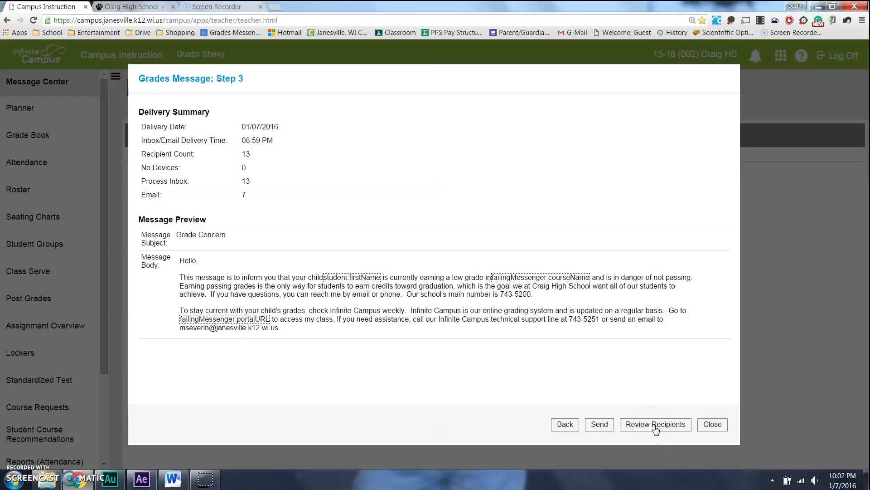
{"action": "left_click", "coordinate": [655, 424]}
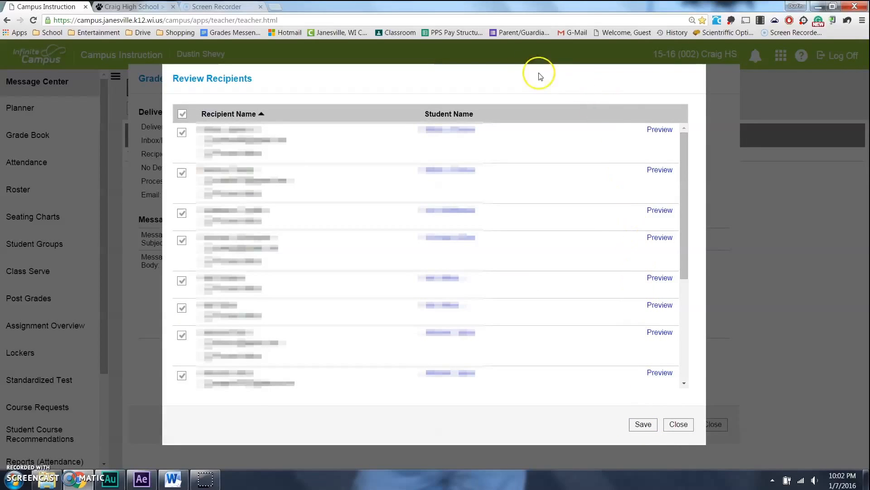
{"action": "mouse_move", "coordinate": [445, 101]}
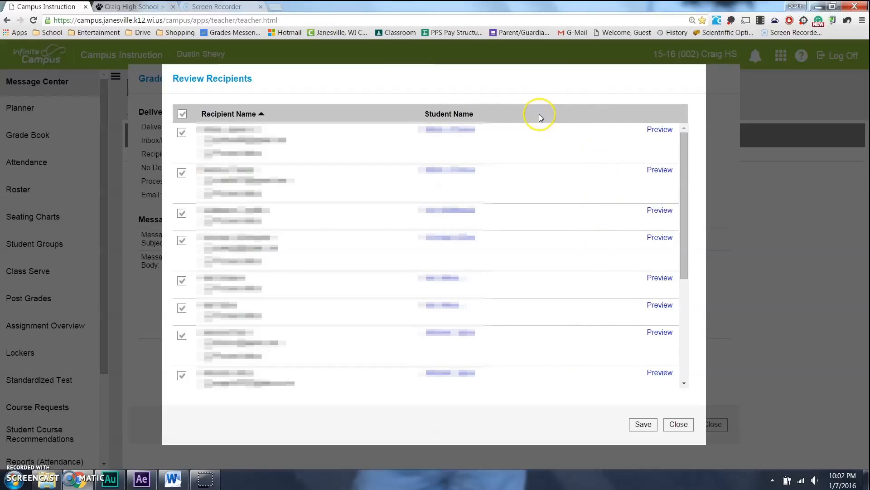
{"action": "mouse_move", "coordinate": [664, 153]}
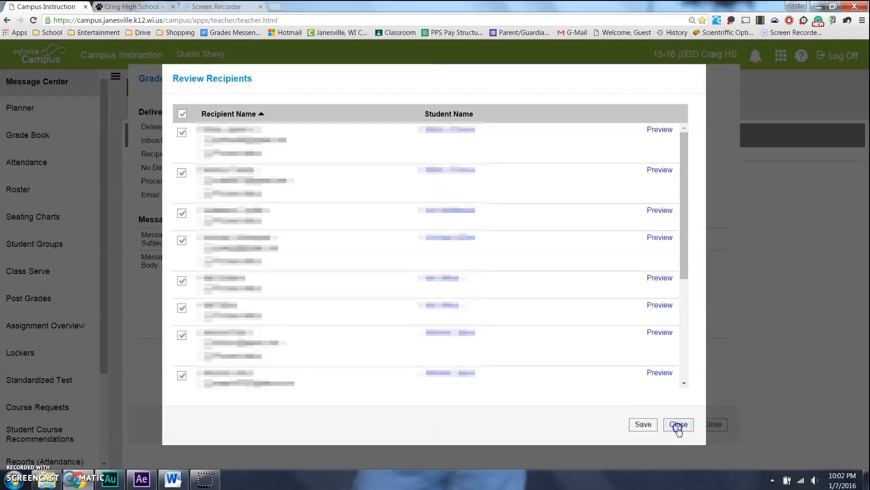
- Close the recipient review list, returning to the Step 3 delivery summary
{"action": "left_click", "coordinate": [677, 424]}
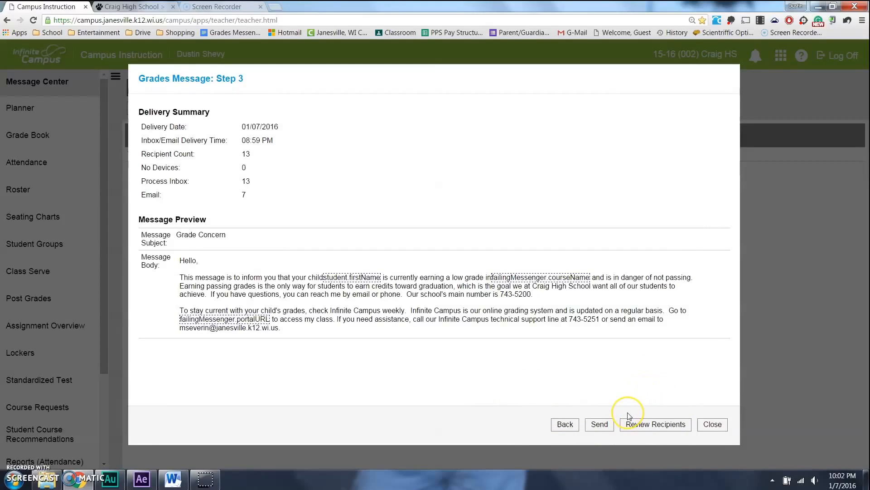
{"action": "mouse_move", "coordinate": [599, 424]}
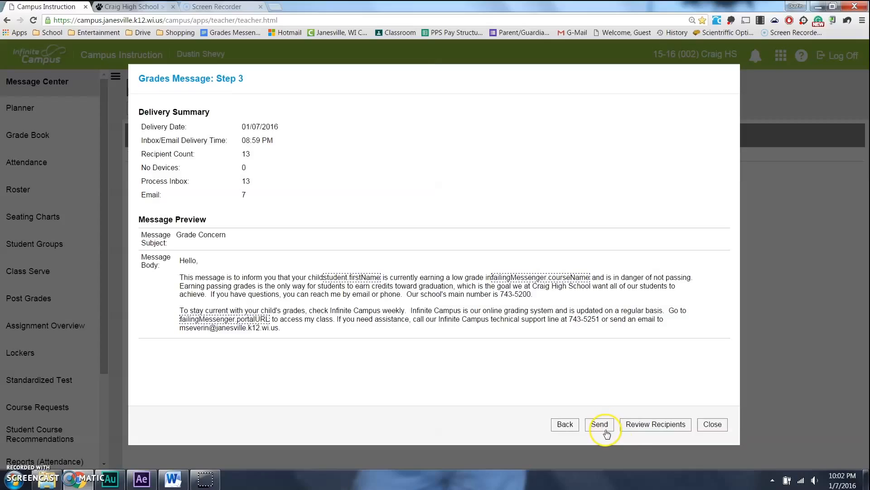
{"action": "mouse_move", "coordinate": [637, 450]}
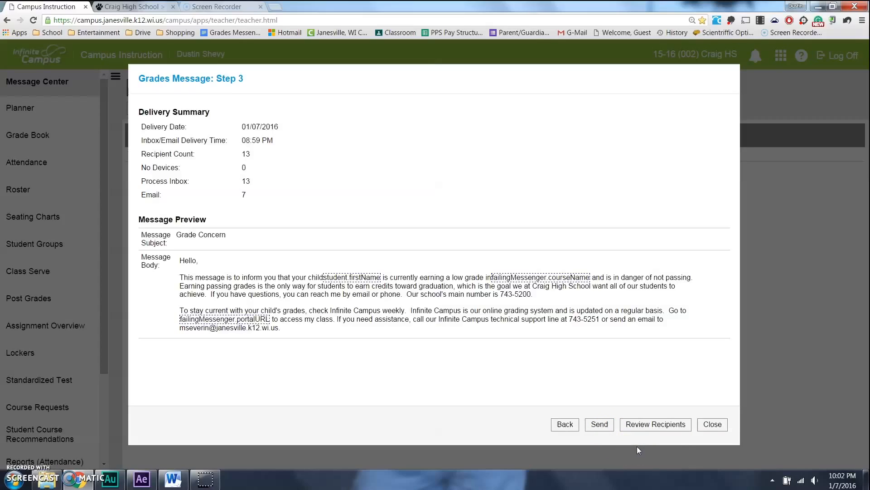